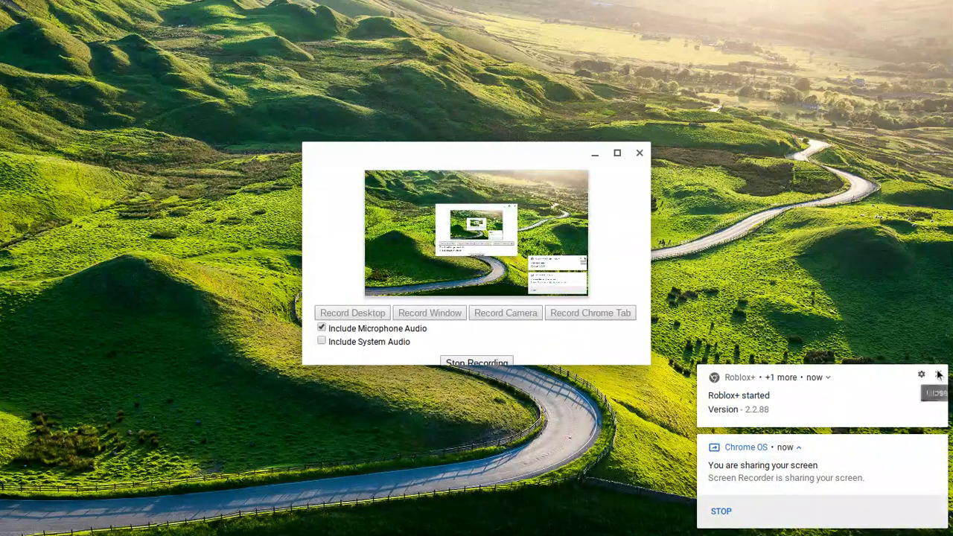
Start recording the whole desktop and bring up the app launcher
{"action": "left_click", "coordinate": [939, 376]}
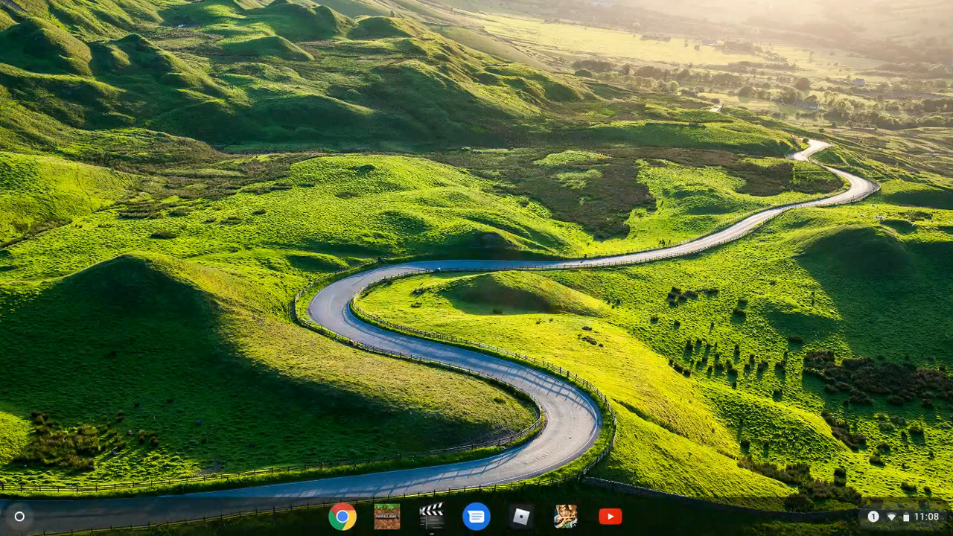
{"action": "mouse_move", "coordinate": [121, 218]}
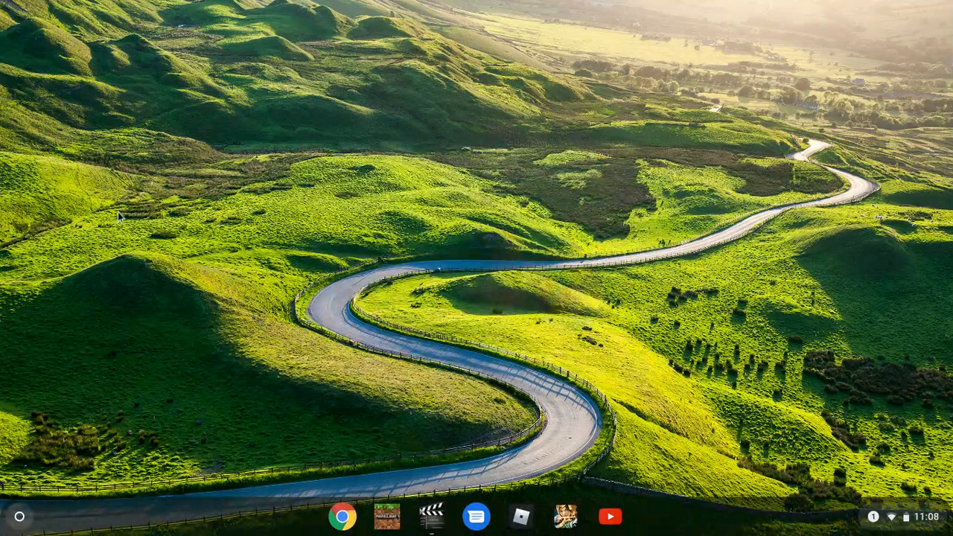
{"action": "left_click", "coordinate": [19, 515]}
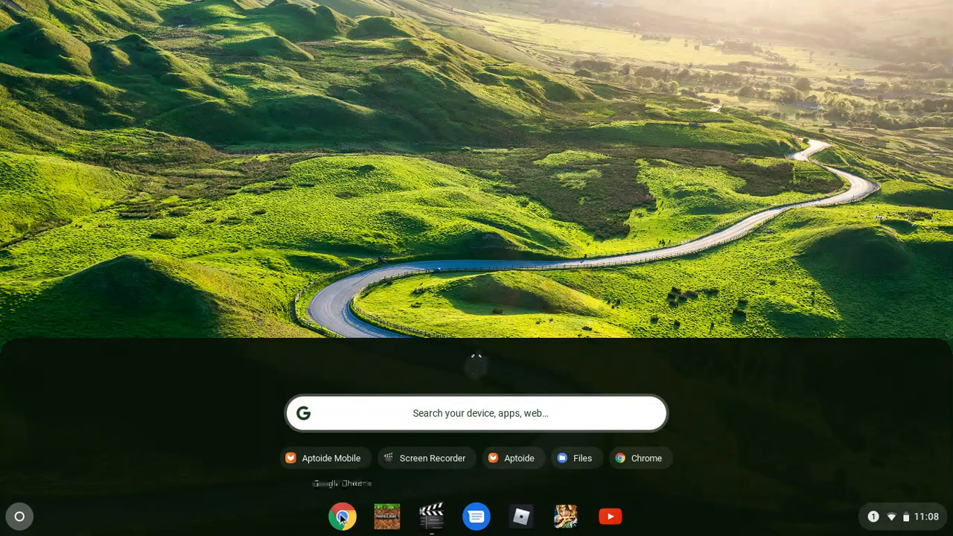
{"action": "mouse_move", "coordinate": [343, 515]}
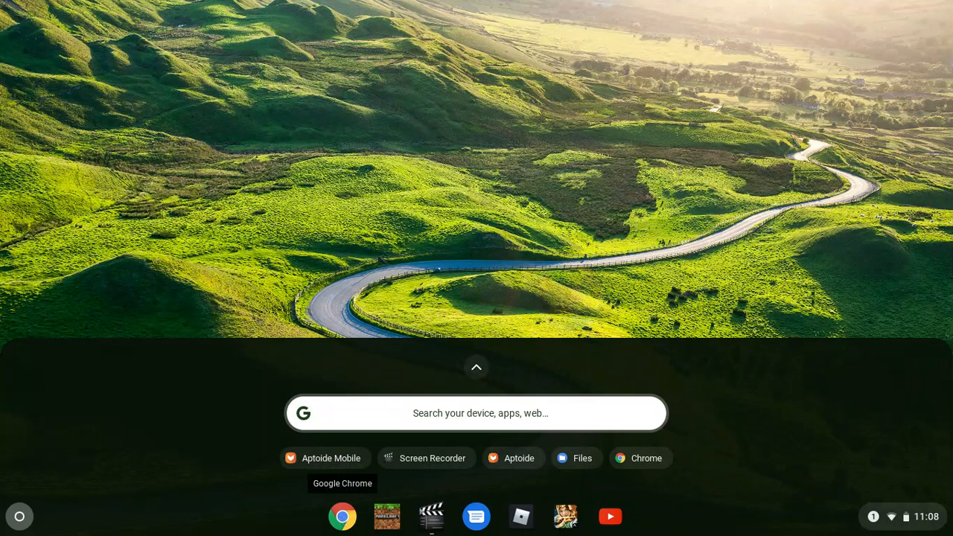
Launch Chrome, search the web for 'aptoide' and go to en.aptoide.com
{"action": "left_click", "coordinate": [342, 515]}
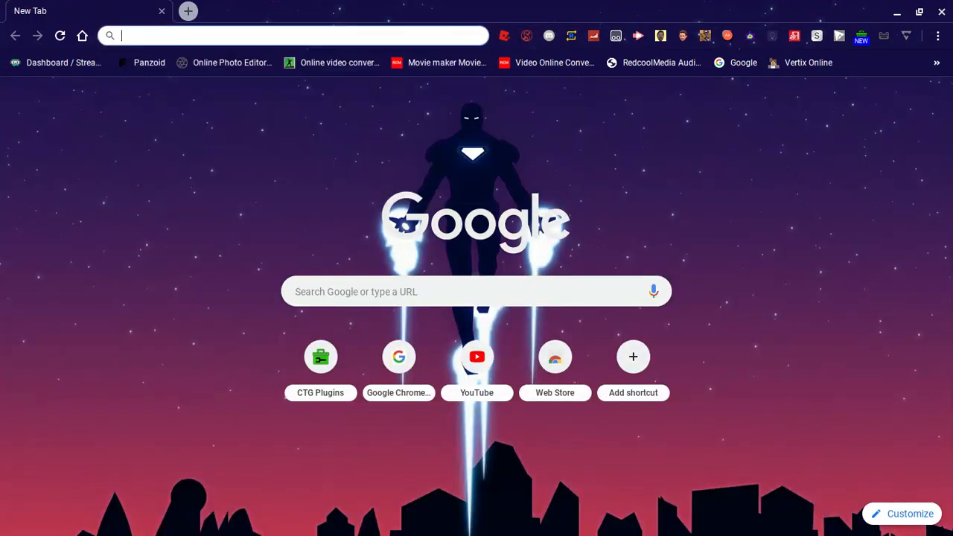
{"action": "type", "text": "aptoide&aqs=chrome.0.69i"}
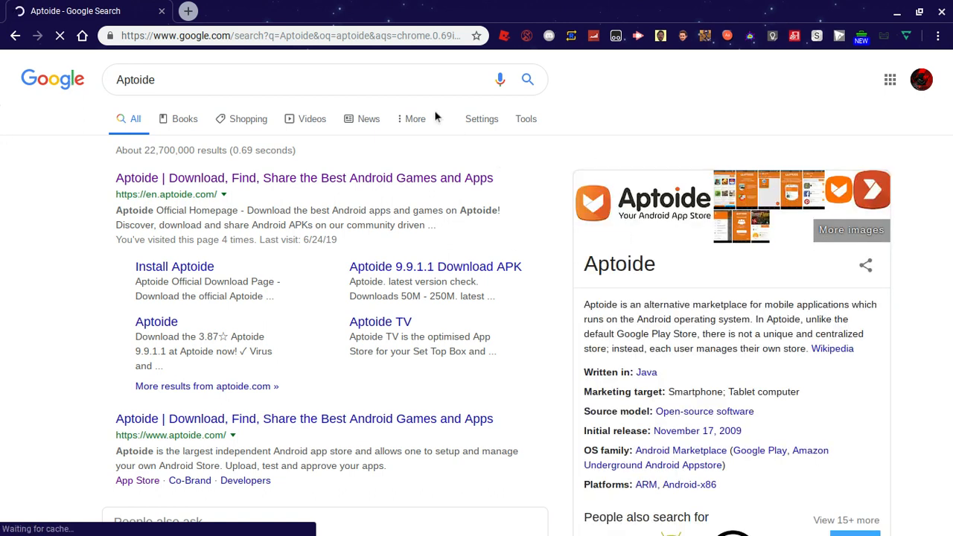
{"action": "left_click", "coordinate": [304, 177]}
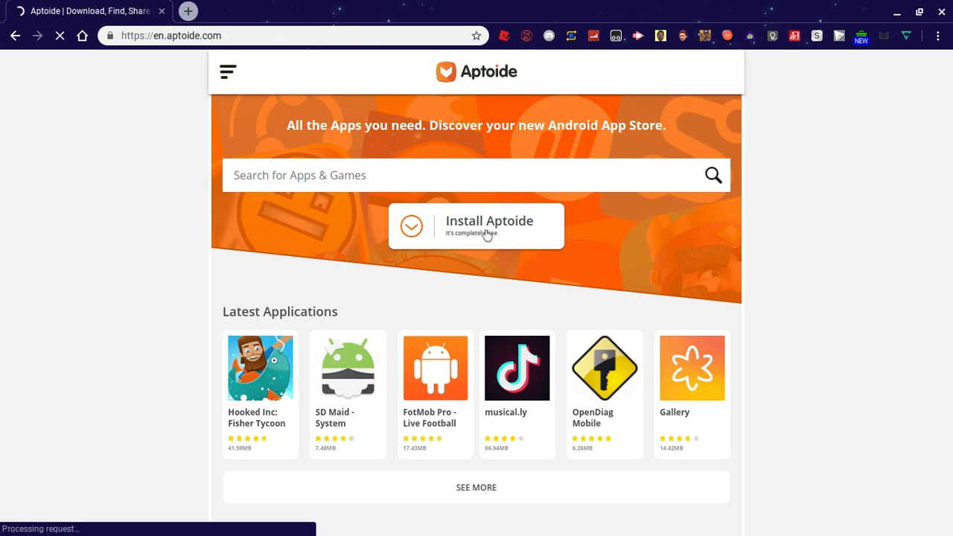
Download the Aptoide installer to Downloads as aptoide-latest (5).apk
{"action": "left_click", "coordinate": [477, 226]}
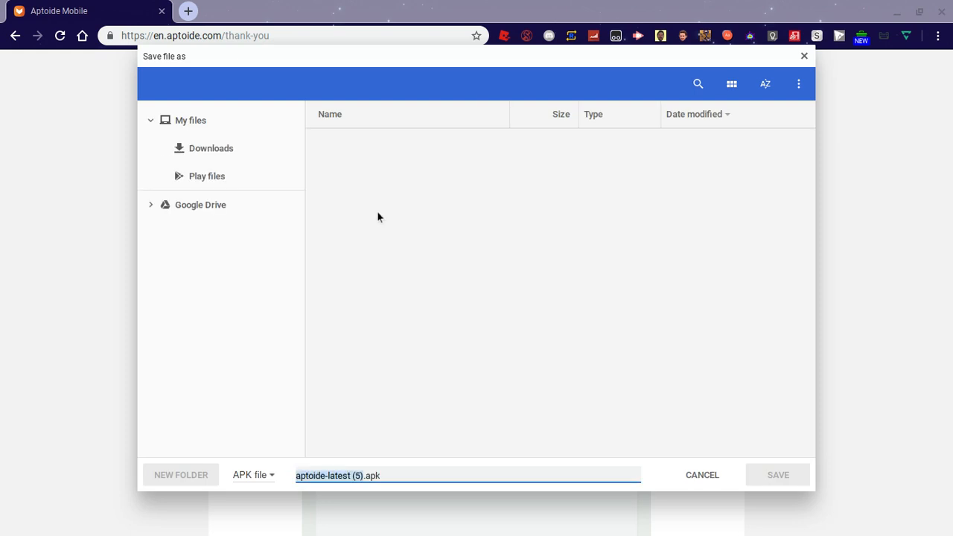
{"action": "left_click", "coordinate": [211, 149]}
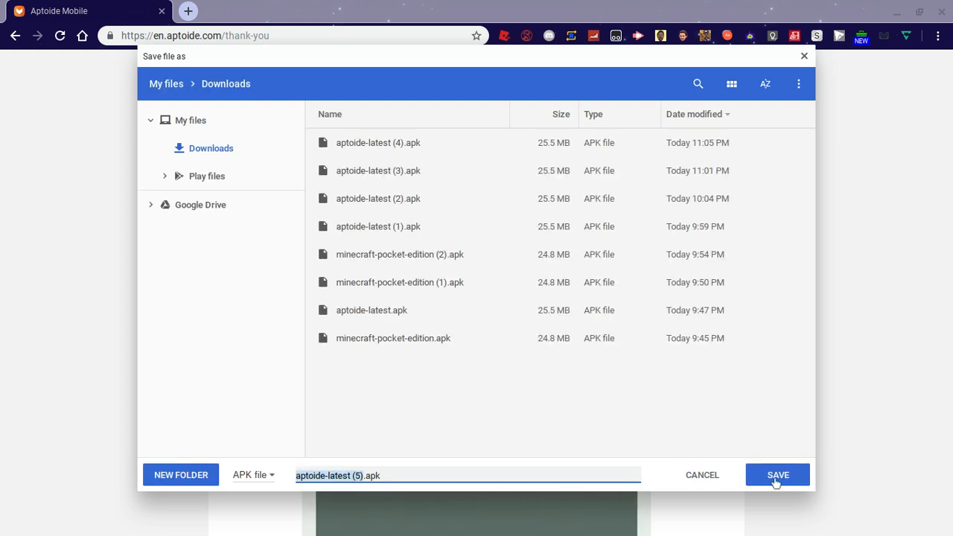
{"action": "left_click", "coordinate": [777, 475]}
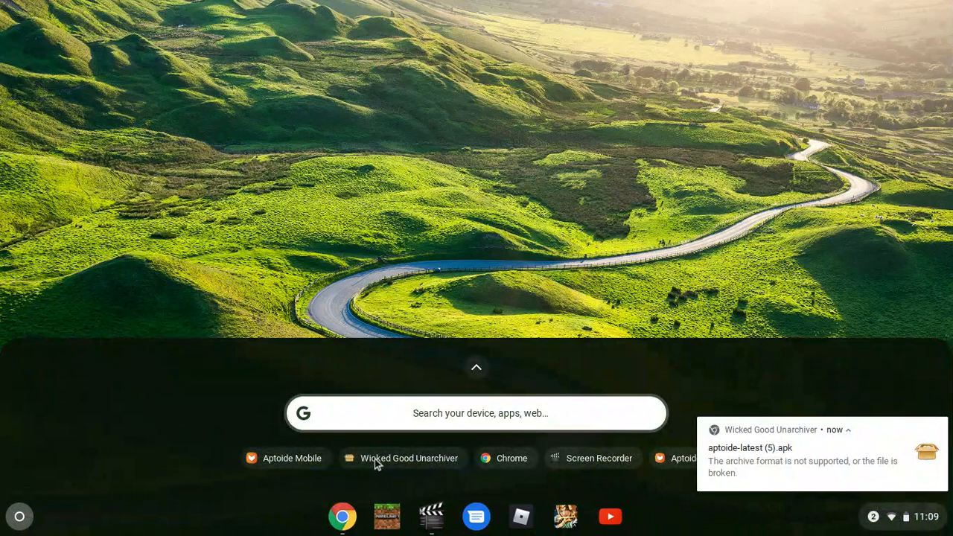
{"action": "mouse_move", "coordinate": [533, 476]}
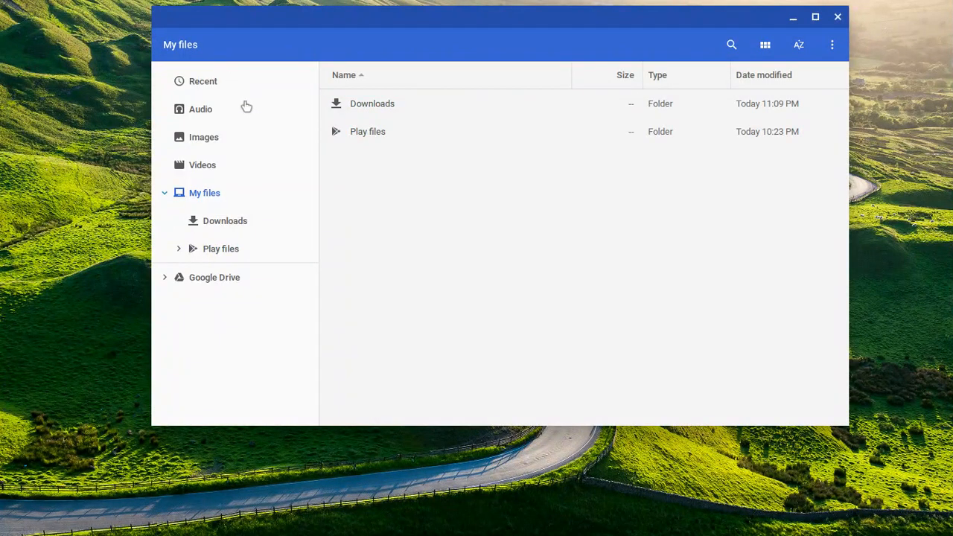
From Recent in Files, run aptoide-latest (5).apk to install Aptoide, then close Files
{"action": "left_click", "coordinate": [203, 81]}
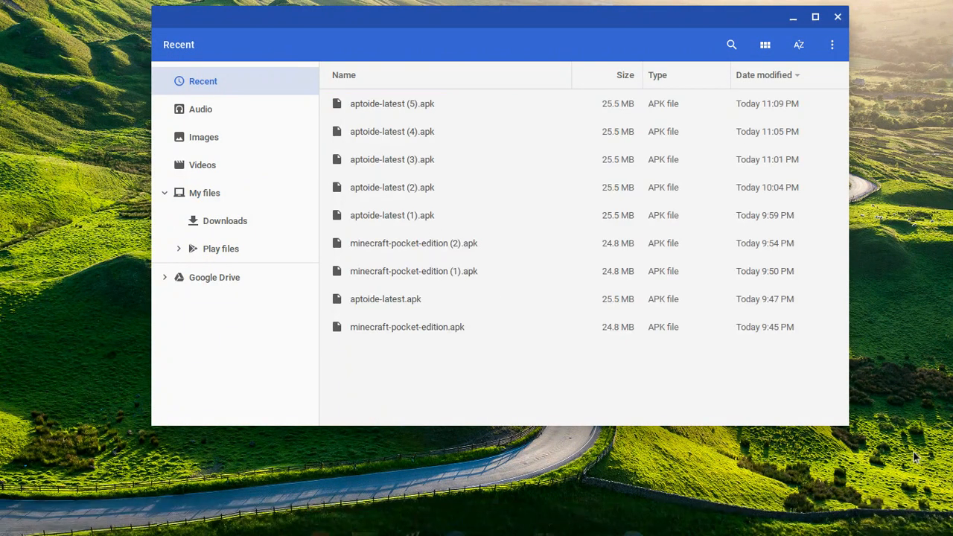
{"action": "mouse_move", "coordinate": [887, 509]}
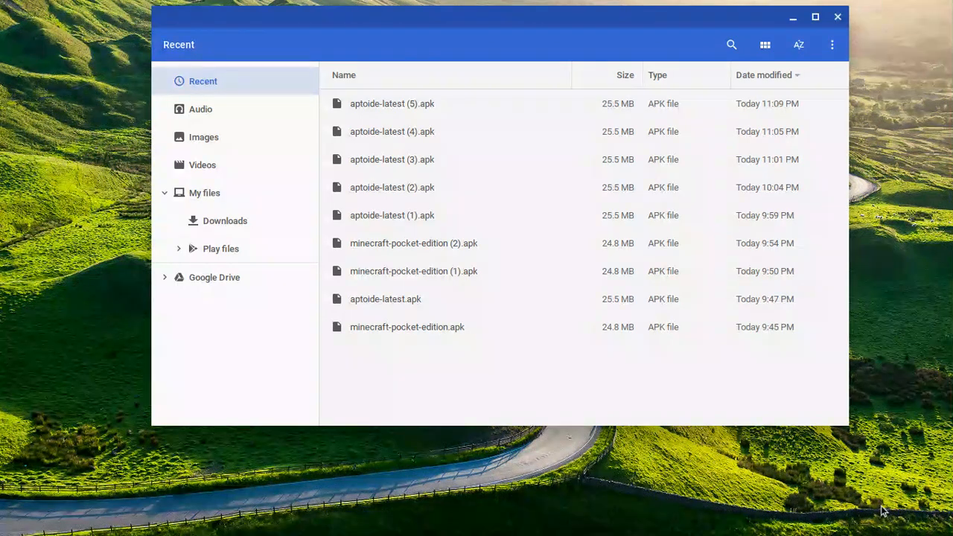
{"action": "left_click", "coordinate": [393, 104]}
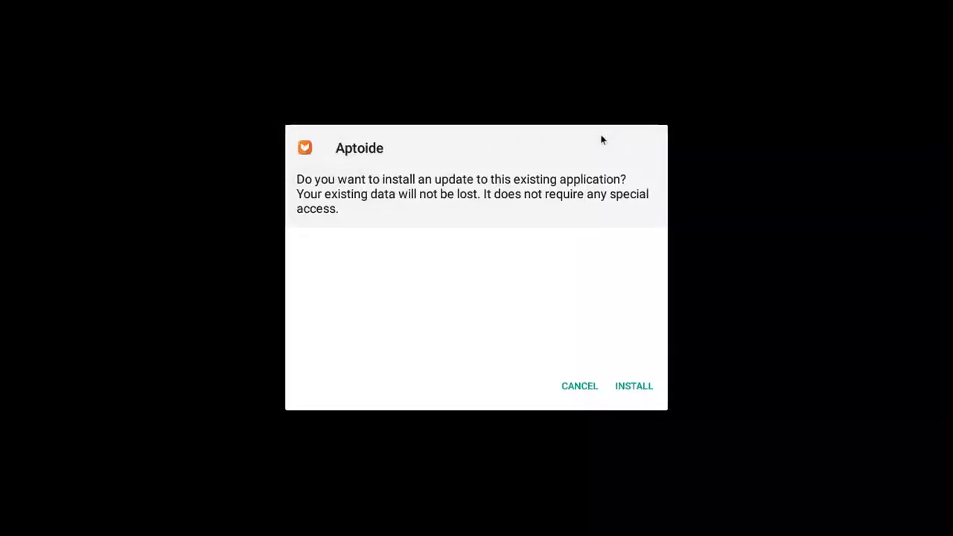
{"action": "mouse_move", "coordinate": [632, 367]}
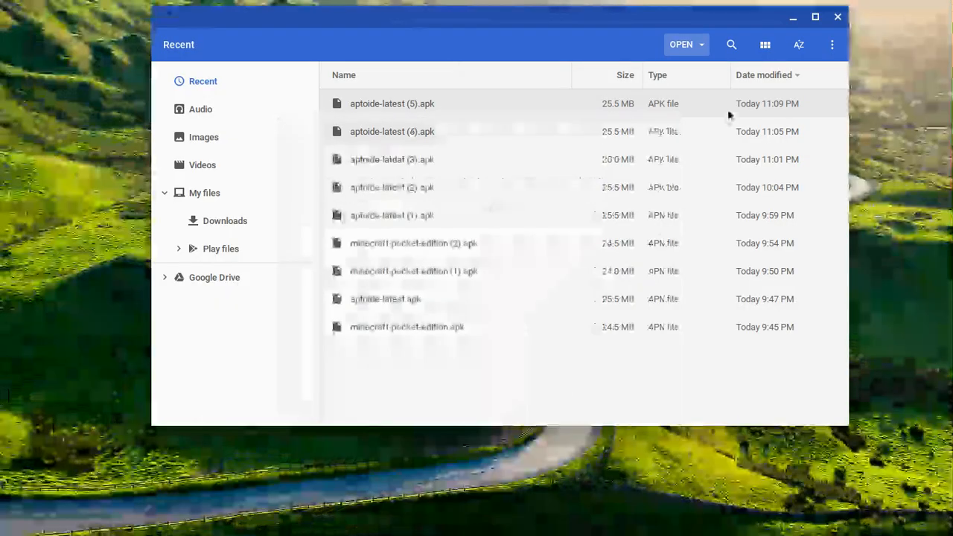
{"action": "left_click", "coordinate": [837, 17]}
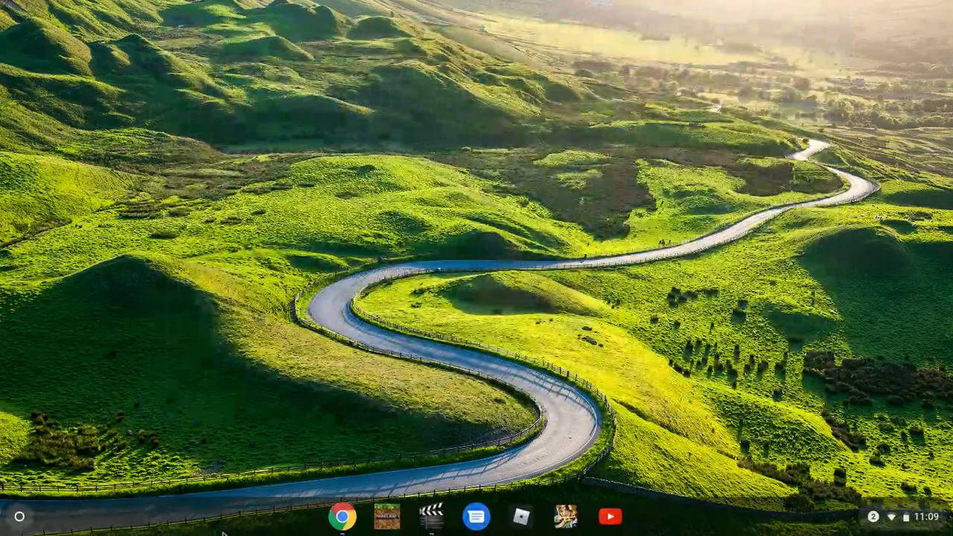
Return to the desktop while Aptoide finishes installing onto the shelf
{"action": "left_click", "coordinate": [20, 515]}
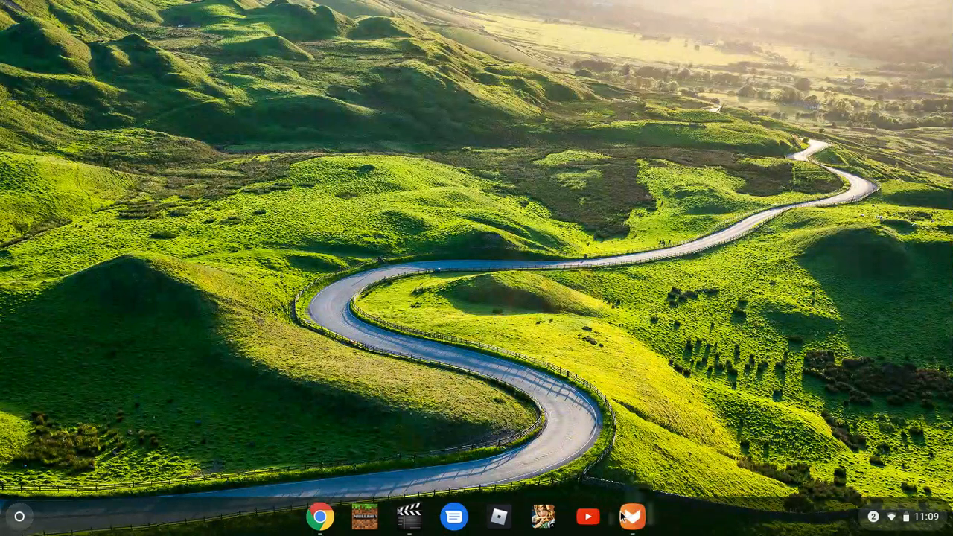
{"action": "mouse_move", "coordinate": [563, 501]}
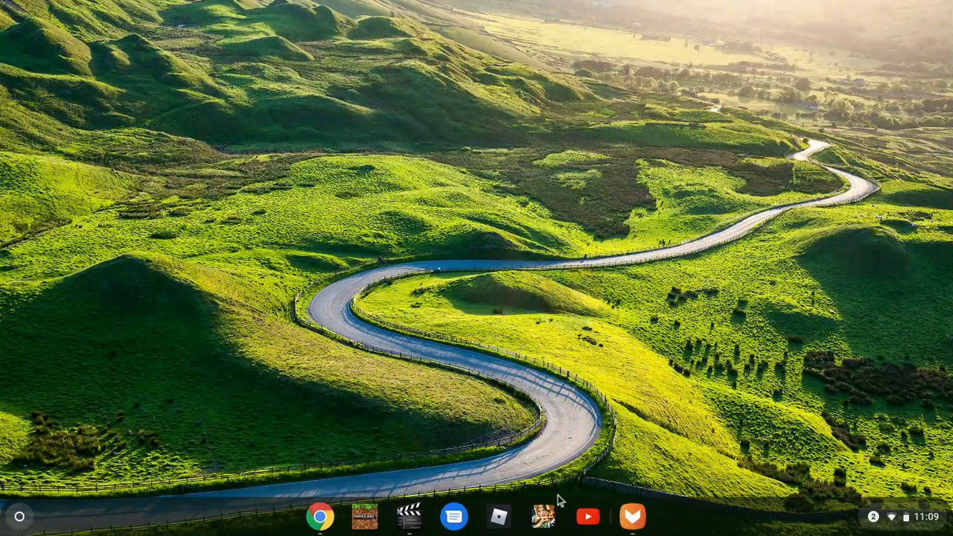
Launch Aptoide and search it for 'minecraft' via the suggestion list
{"action": "left_click", "coordinate": [632, 515]}
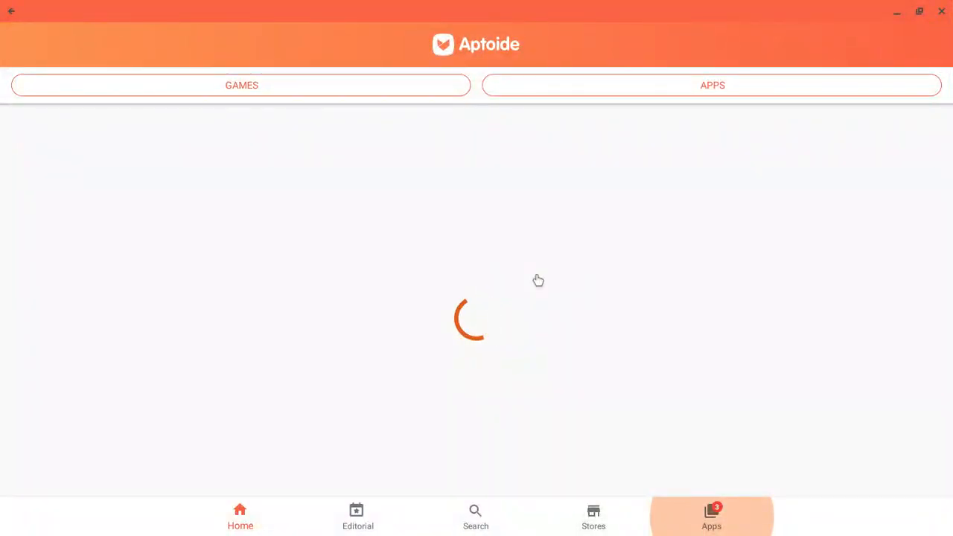
{"action": "left_click", "coordinate": [476, 517]}
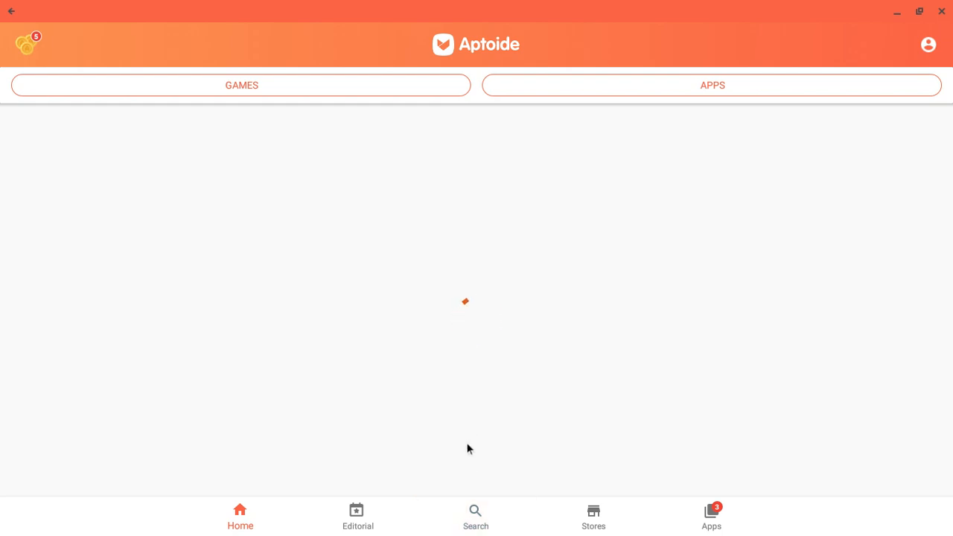
{"action": "mouse_move", "coordinate": [435, 238]}
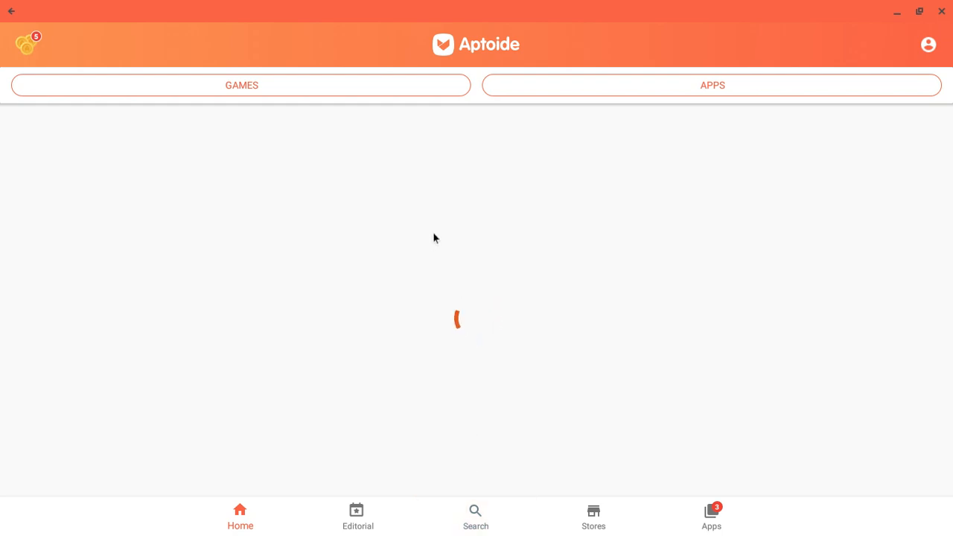
{"action": "left_click", "coordinate": [475, 517]}
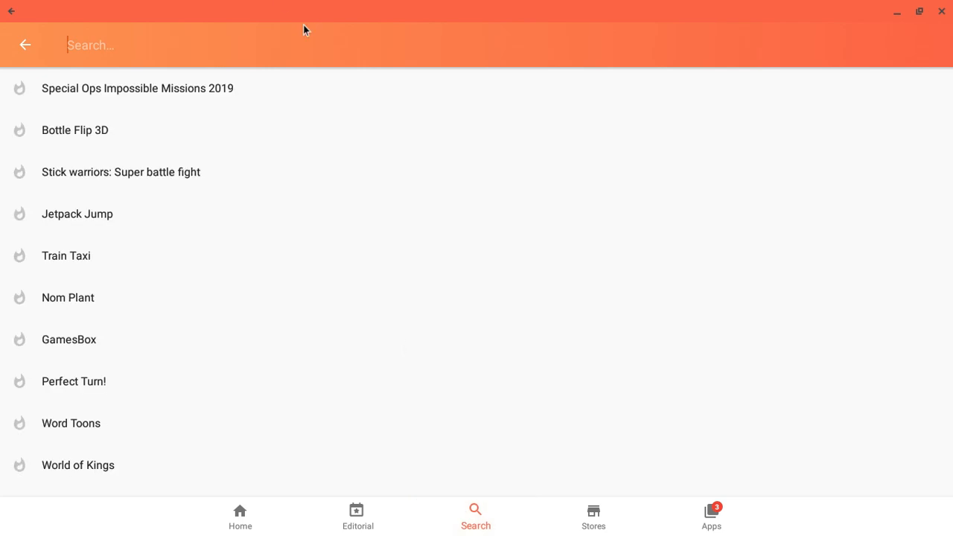
{"action": "type", "text": "mine"}
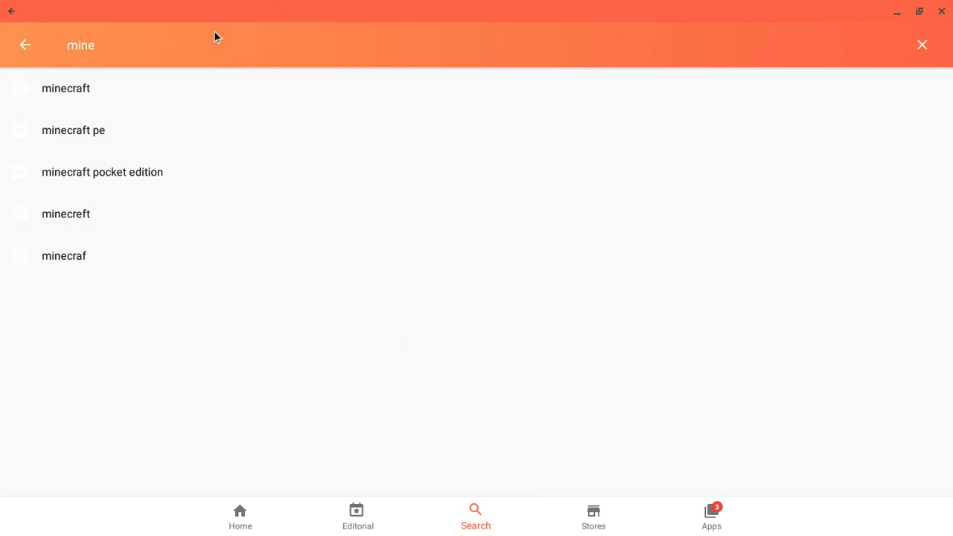
{"action": "left_click", "coordinate": [66, 88]}
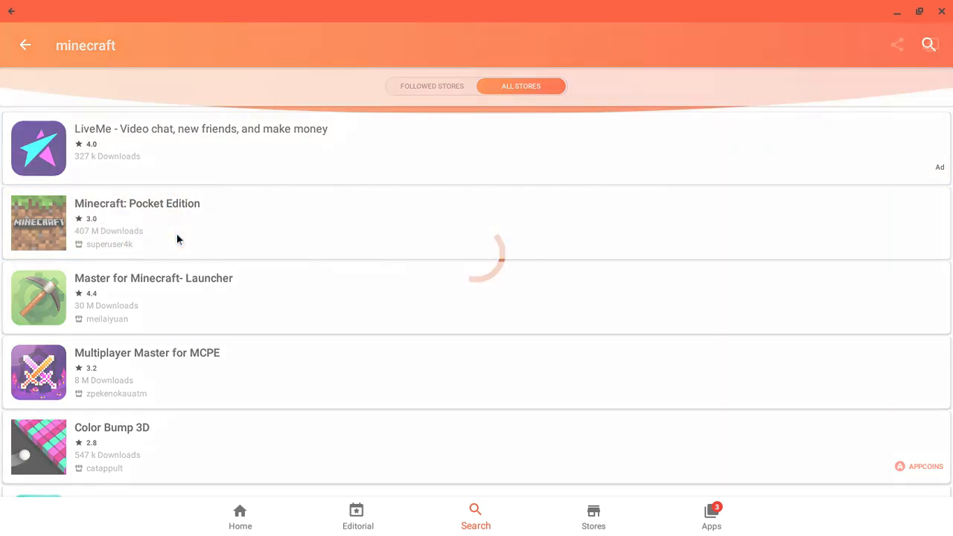
View the Minecraft: Pocket Edition page and its Other versions list, then go back
{"action": "left_click", "coordinate": [137, 223]}
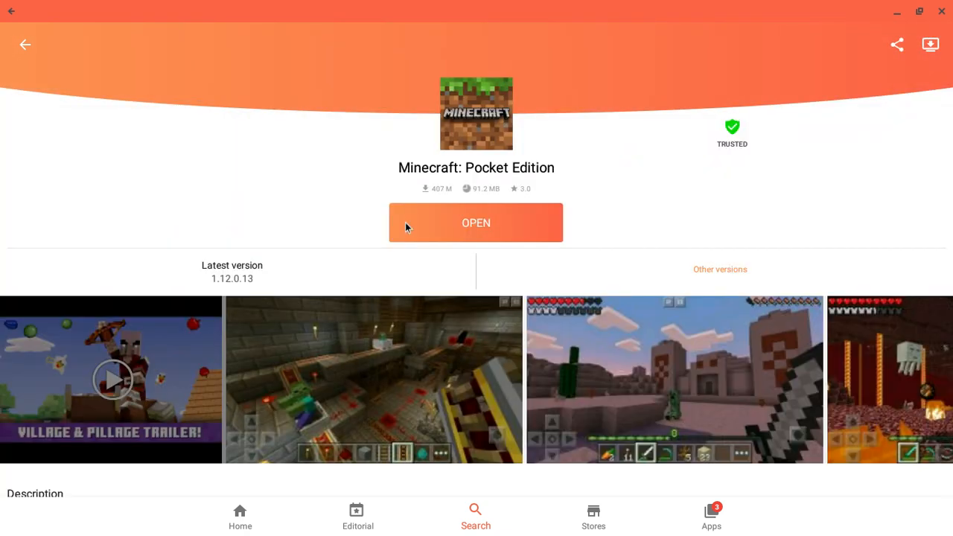
{"action": "mouse_move", "coordinate": [712, 289]}
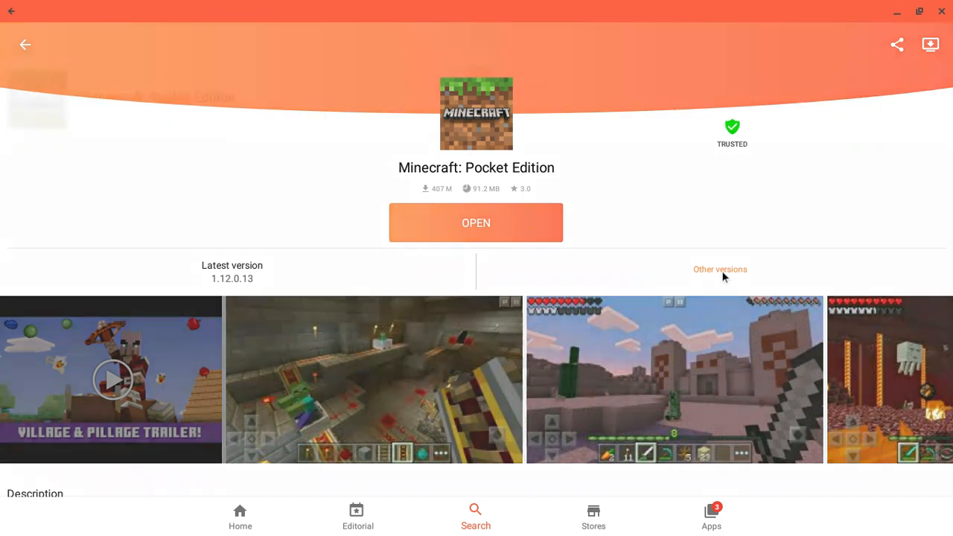
{"action": "left_click", "coordinate": [721, 268]}
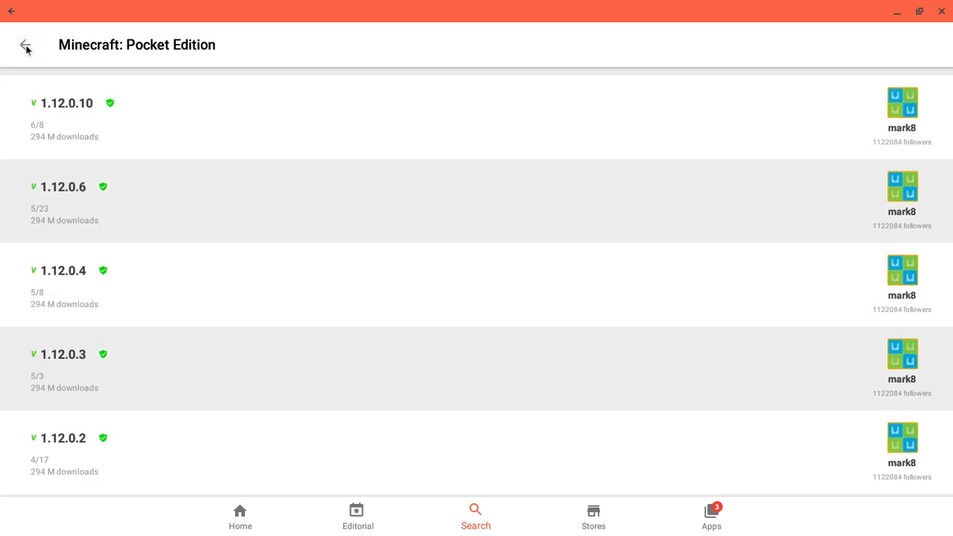
{"action": "left_click", "coordinate": [24, 44]}
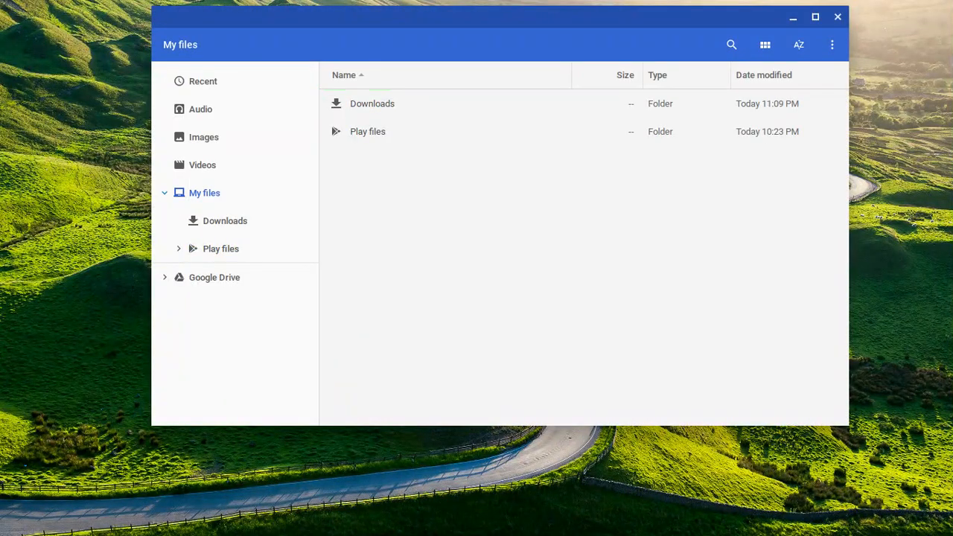
From Recent in Files, hand minecraft-pocket-edition (2).apk to the Package installer, then close Files
{"action": "left_click", "coordinate": [203, 80]}
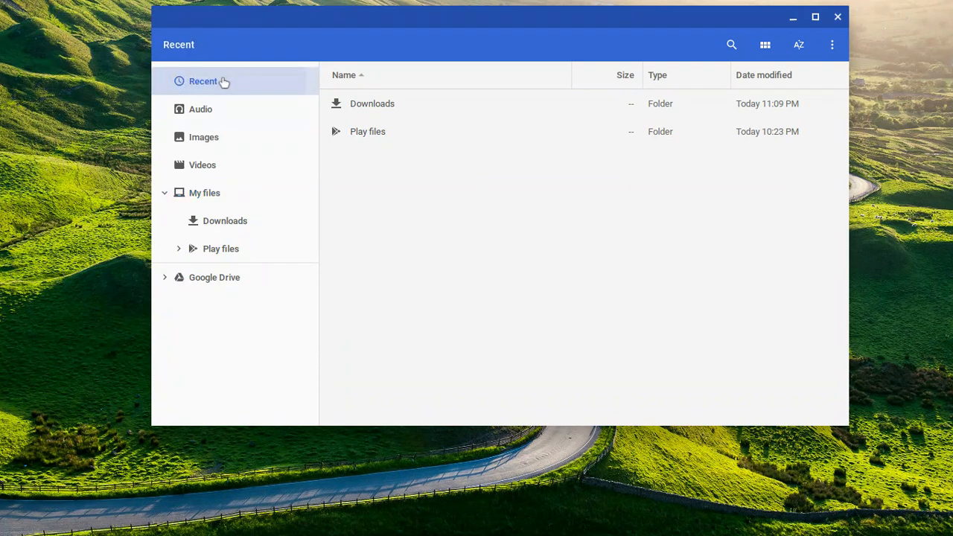
{"action": "left_click", "coordinate": [202, 80]}
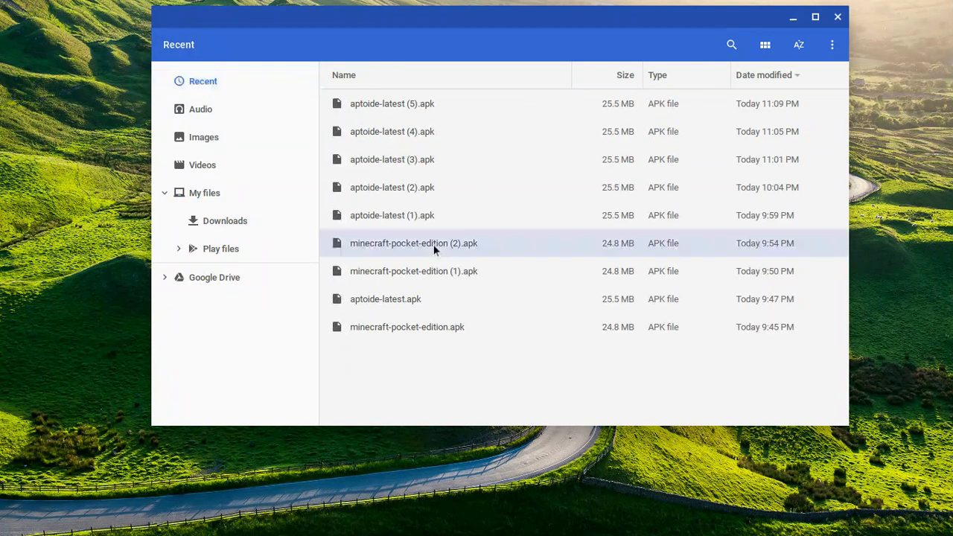
{"action": "left_click", "coordinate": [414, 243]}
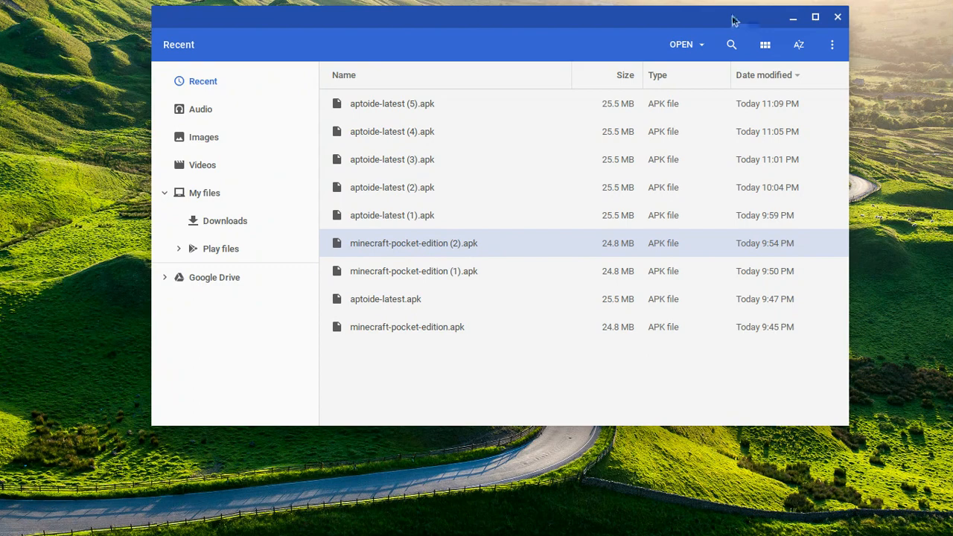
{"action": "left_click", "coordinate": [682, 45]}
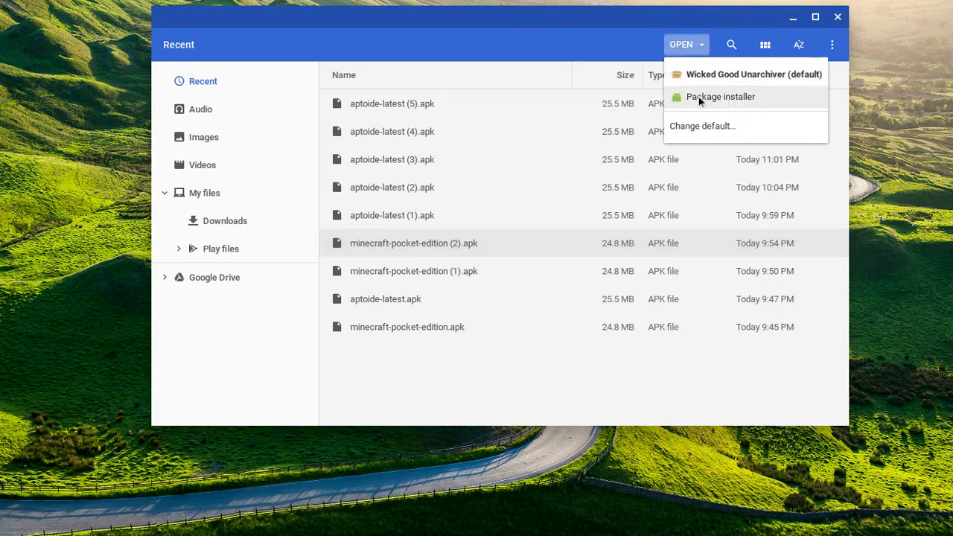
{"action": "left_click", "coordinate": [721, 96]}
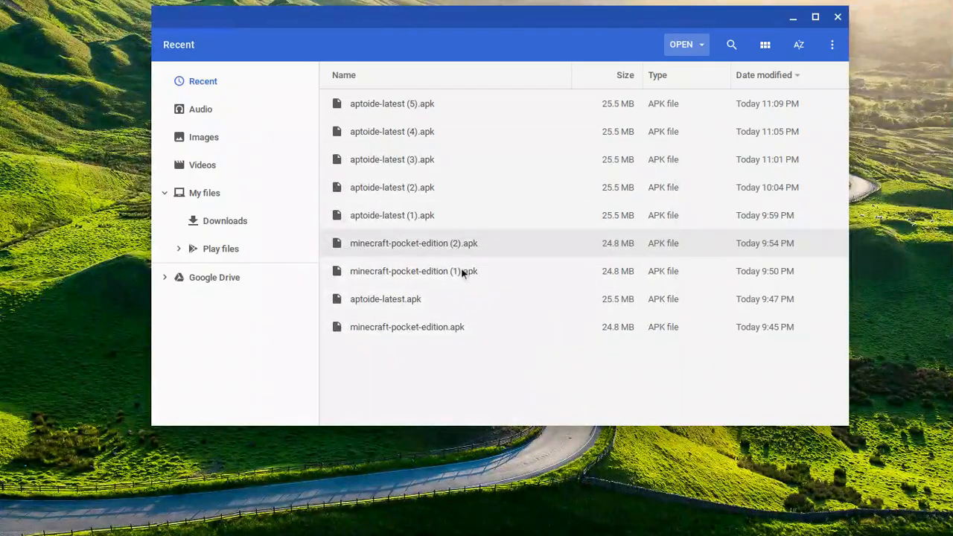
{"action": "left_click", "coordinate": [837, 17]}
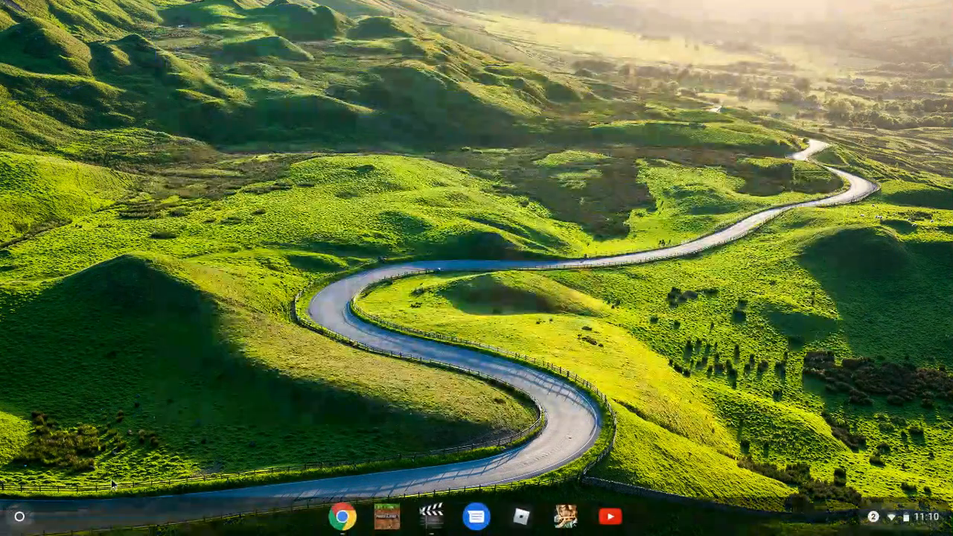
Launch the newly installed Minecraft from the shelf to its title screen
{"action": "left_click", "coordinate": [18, 515]}
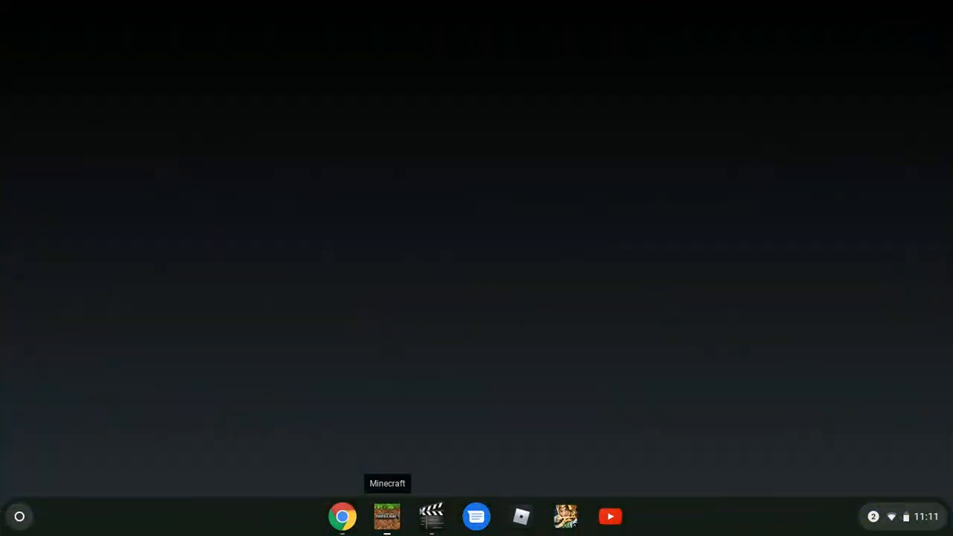
{"action": "left_click", "coordinate": [387, 516]}
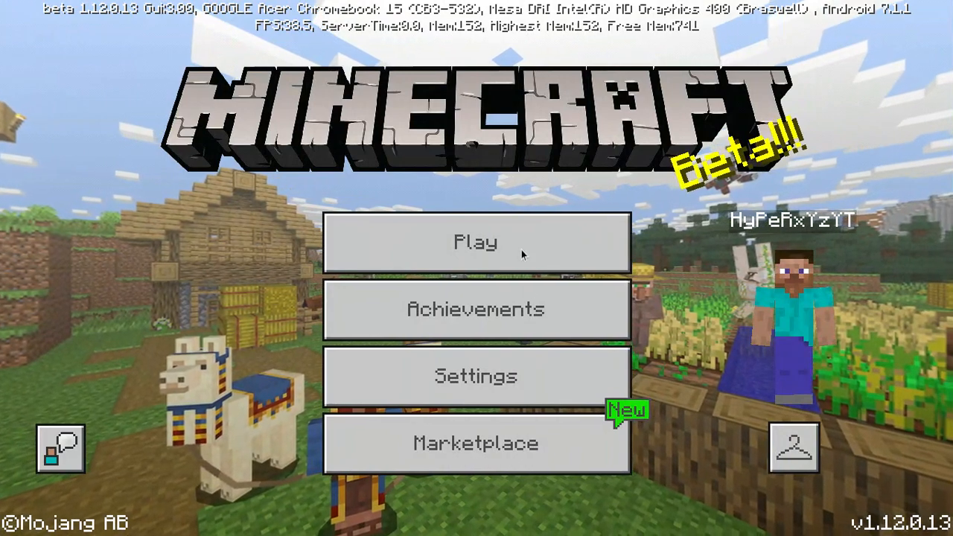
Play the creative world My World, then answer the 'Minecraft isn't responding' dialog
{"action": "left_click", "coordinate": [475, 241]}
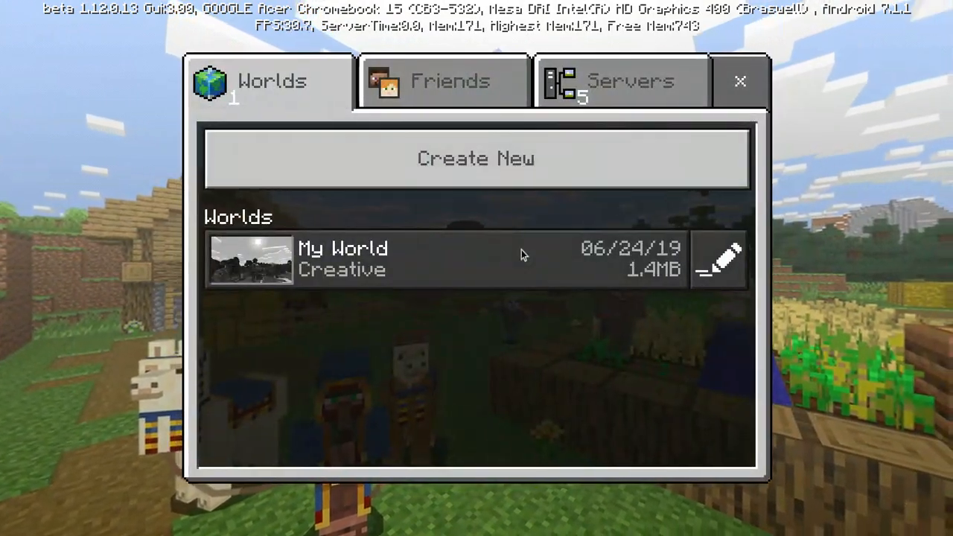
{"action": "left_click", "coordinate": [447, 259]}
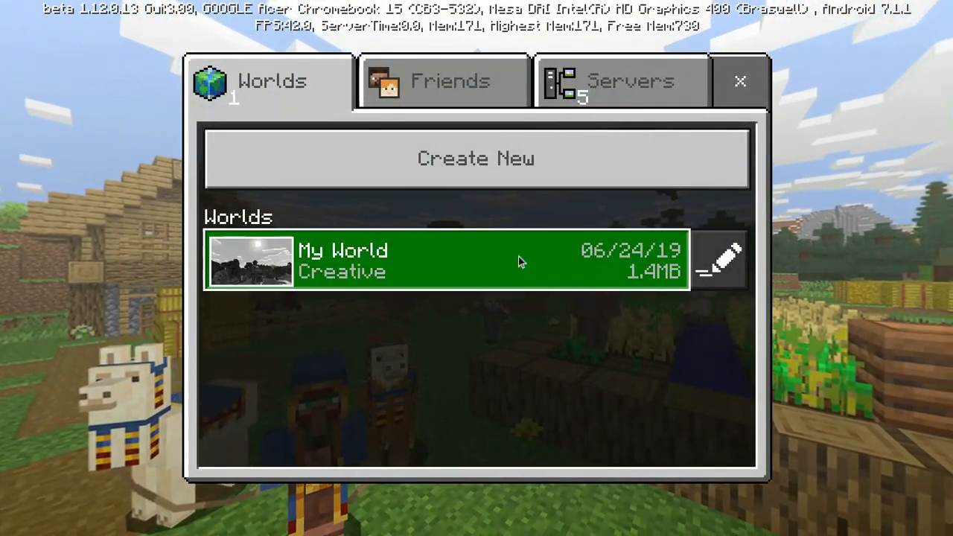
{"action": "left_click", "coordinate": [446, 261]}
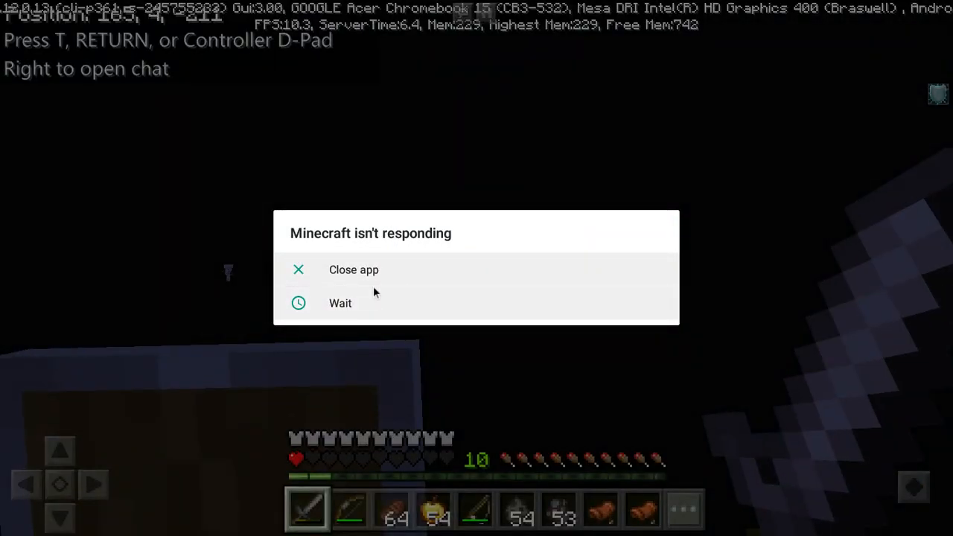
{"action": "left_click", "coordinate": [353, 270]}
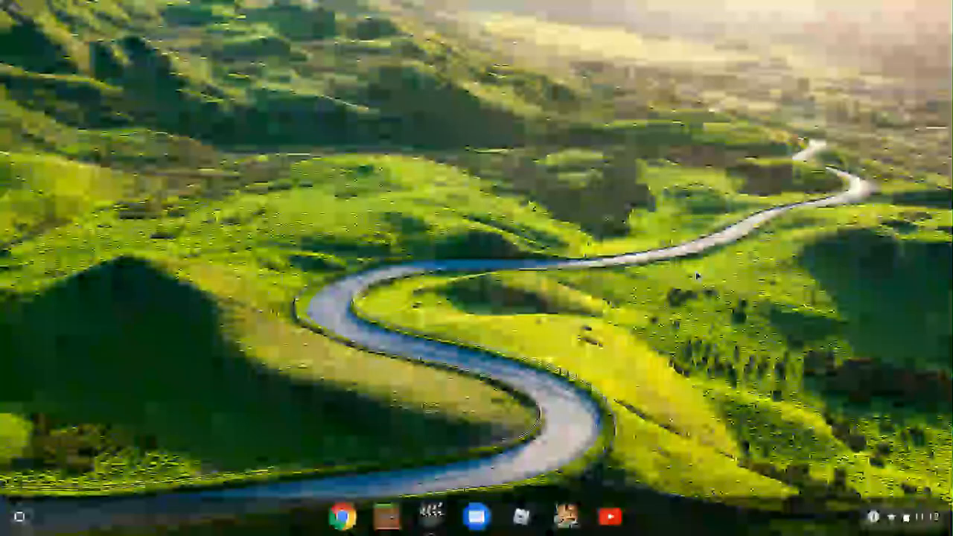